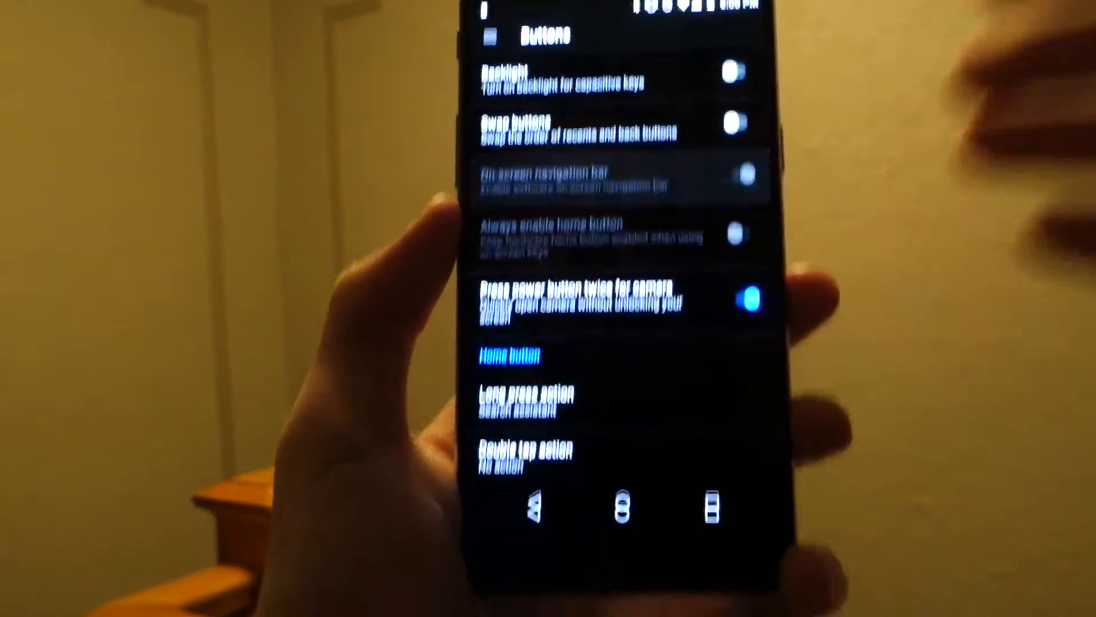
- Confirm the On-screen navigation bar toggle is on and return to the home screen
left_click(740, 173)
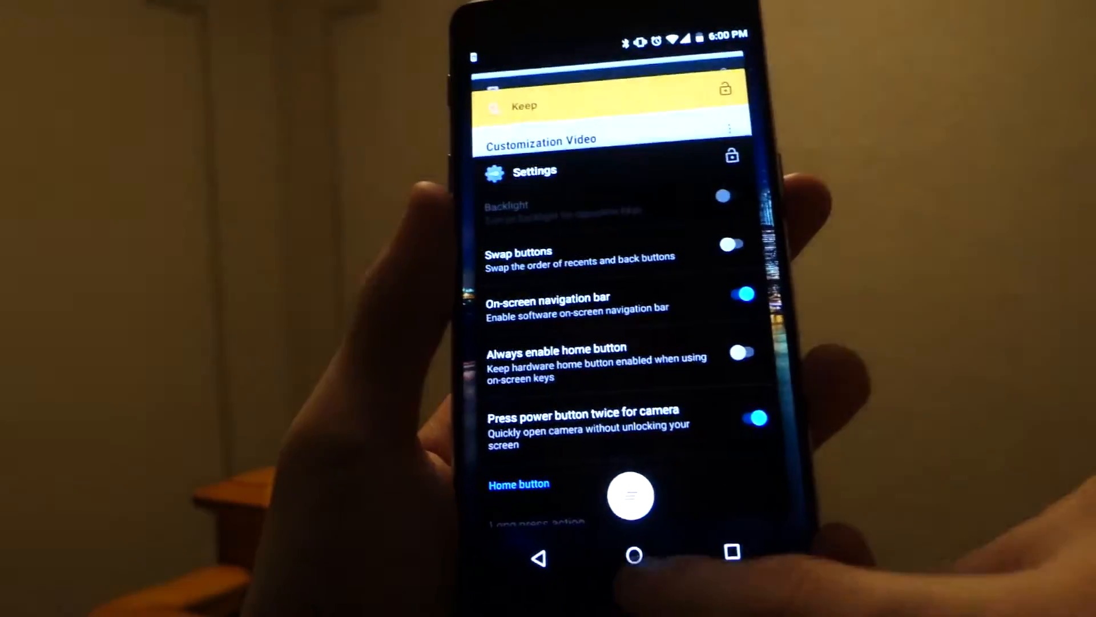
left_click(632, 556)
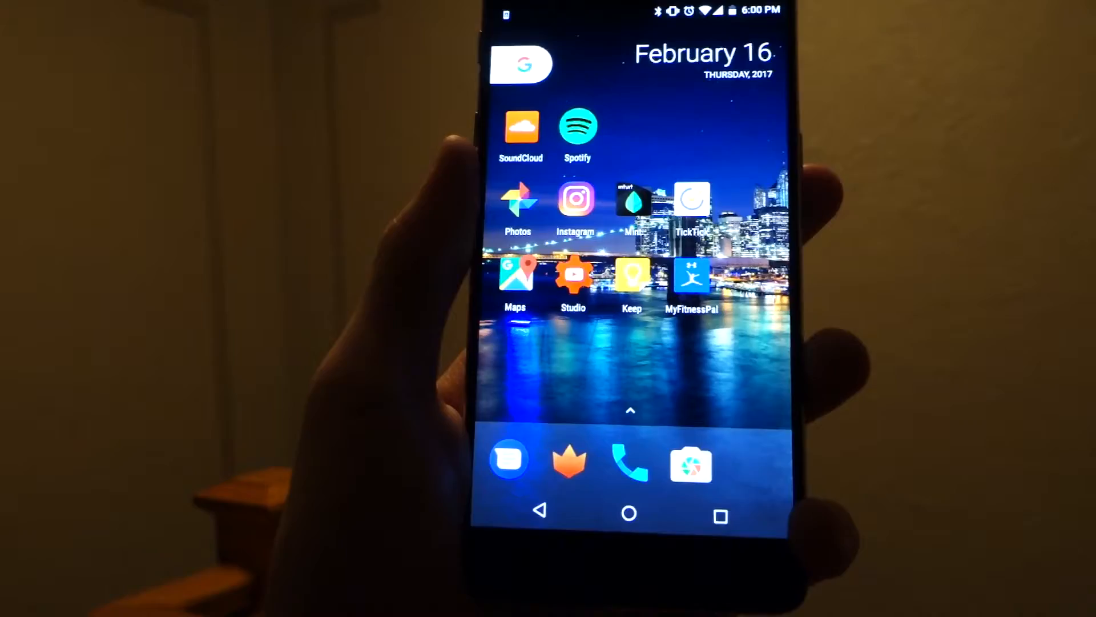